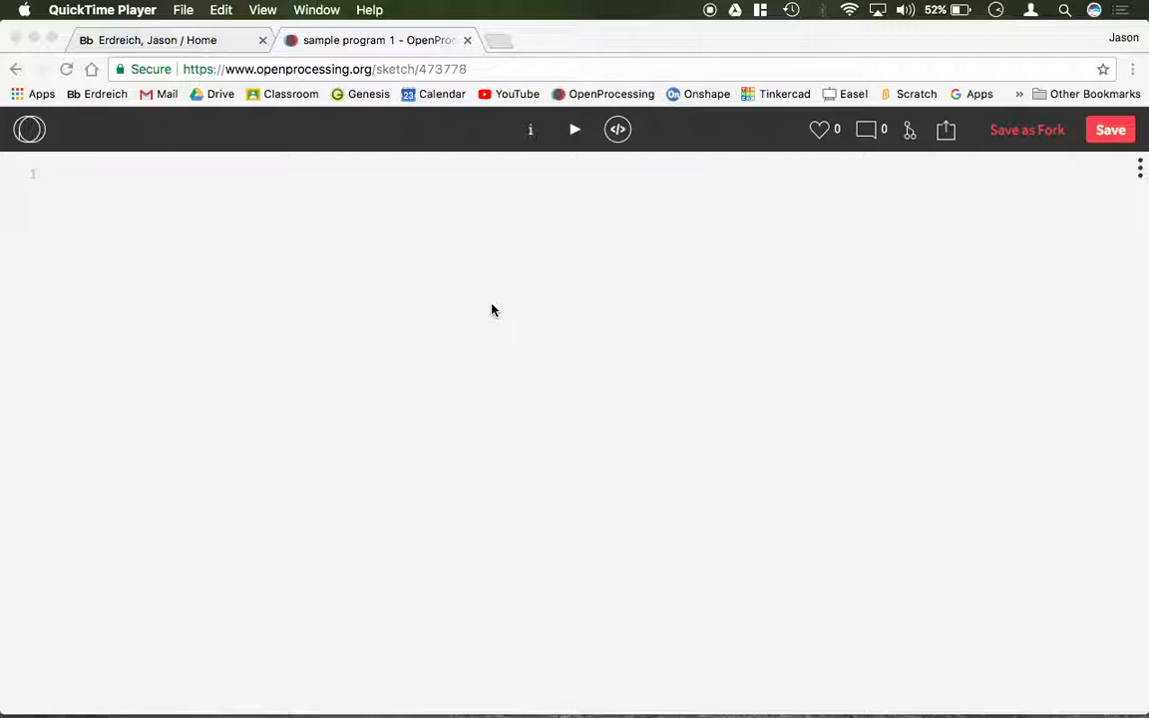
# Write an ellipse call with placeholder parameters xposition, yposition, width, height.
pyautogui.write('function')
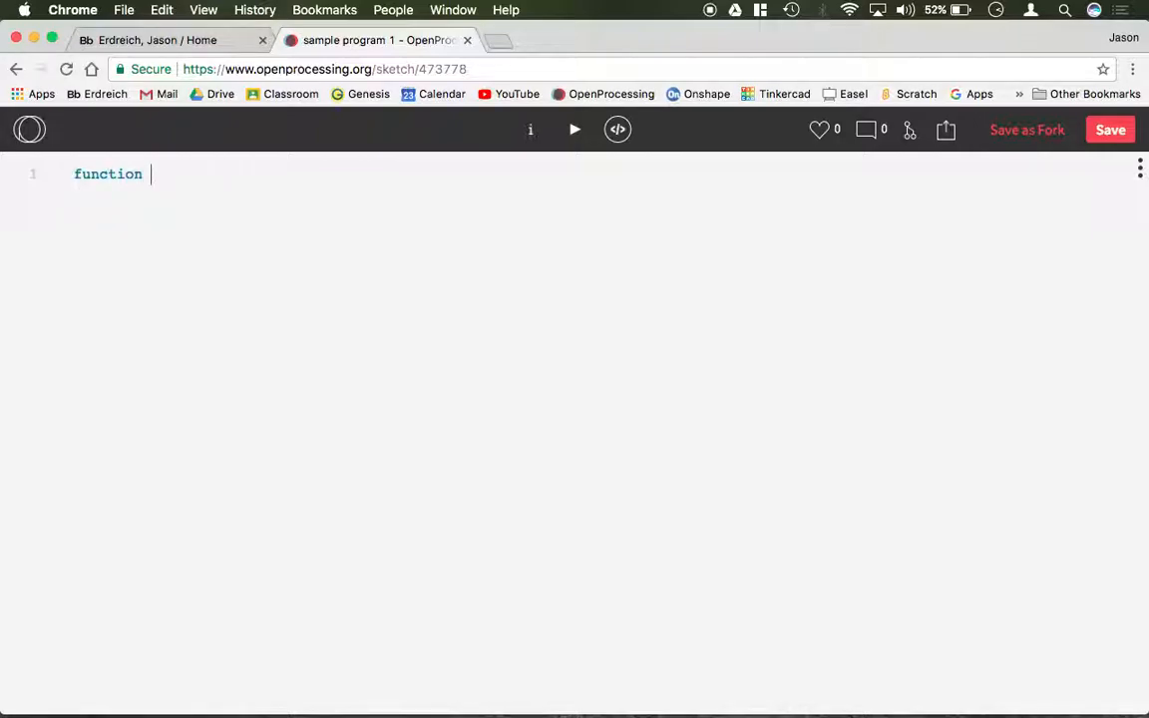
pyautogui.write('m')
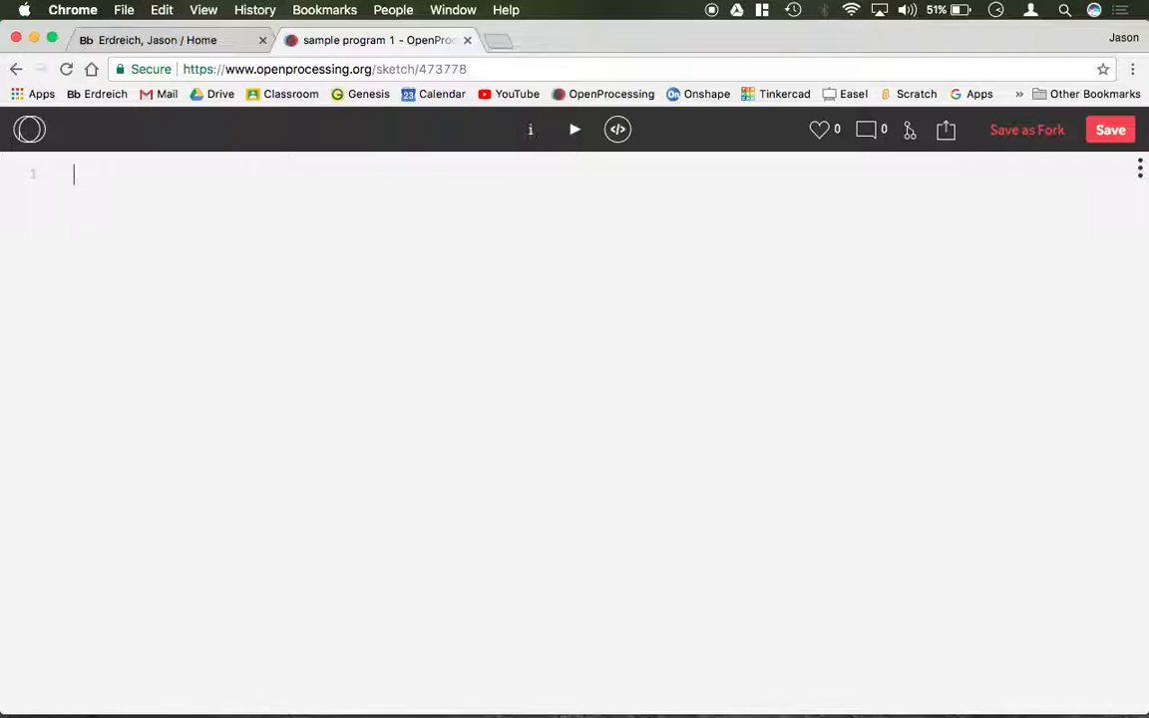
pyautogui.write('ellipse(xposition, yposi')
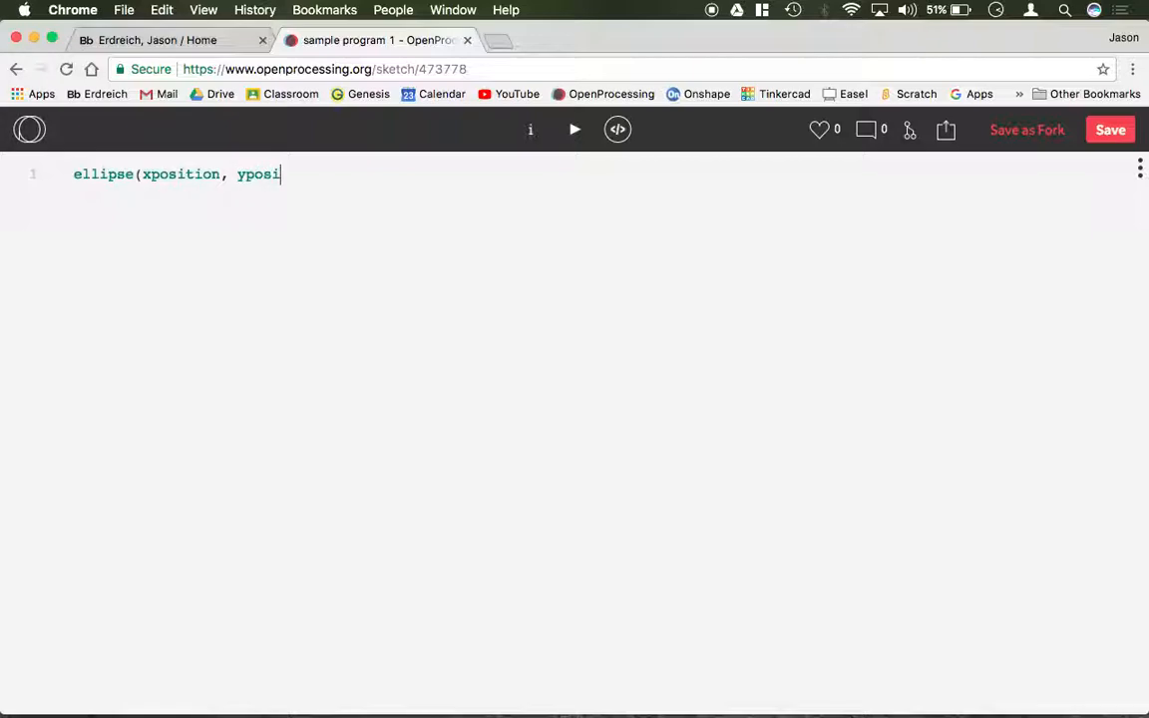
pyautogui.write('tion, width, h')
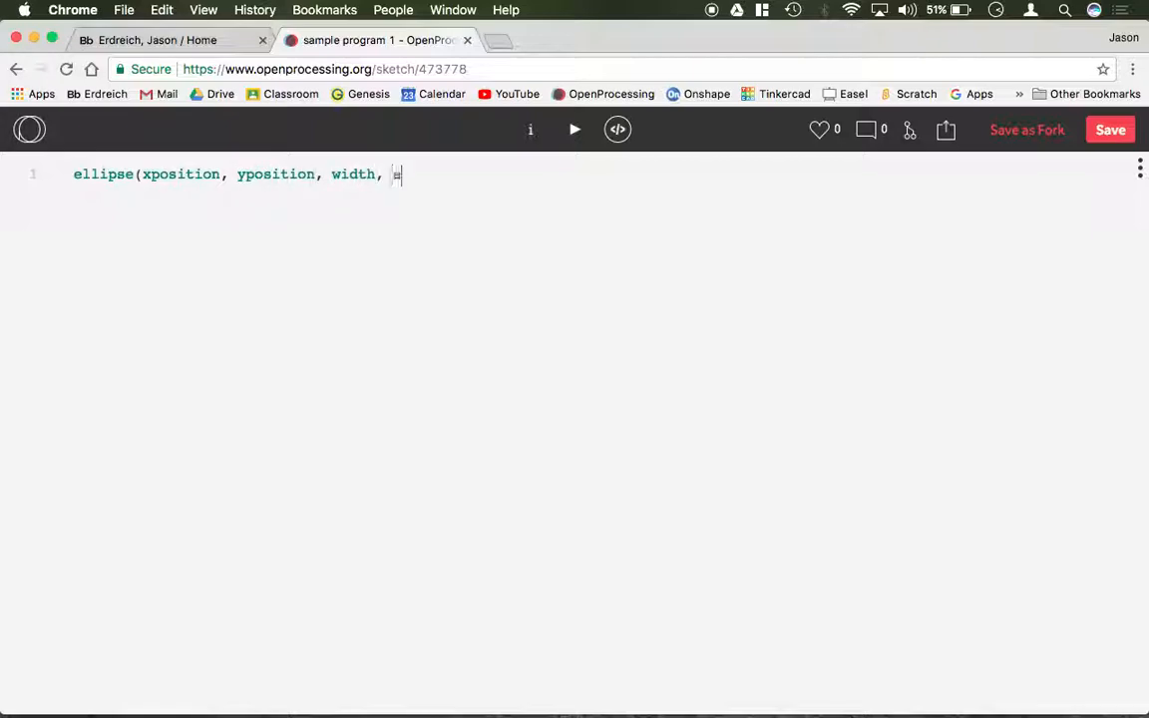
pyautogui.write('eight)')
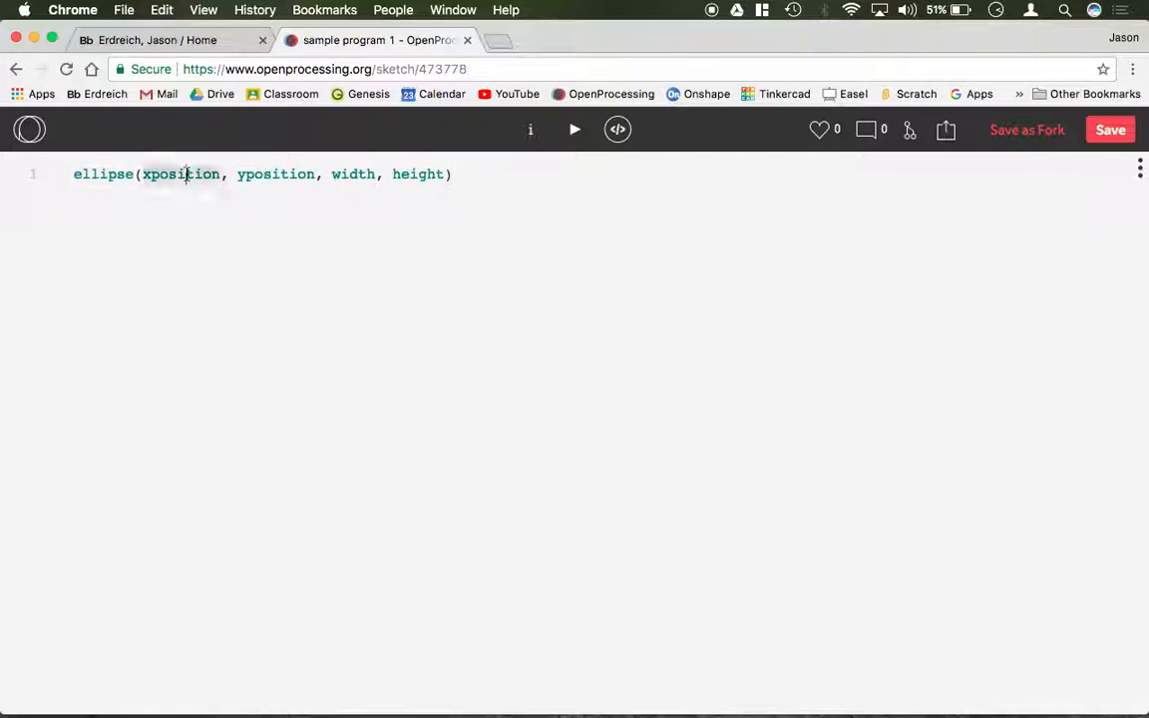
# Replace the placeholders with 500, 500, 10, 10 and end the line with a semicolon.
pyautogui.doubleClick(179, 173)
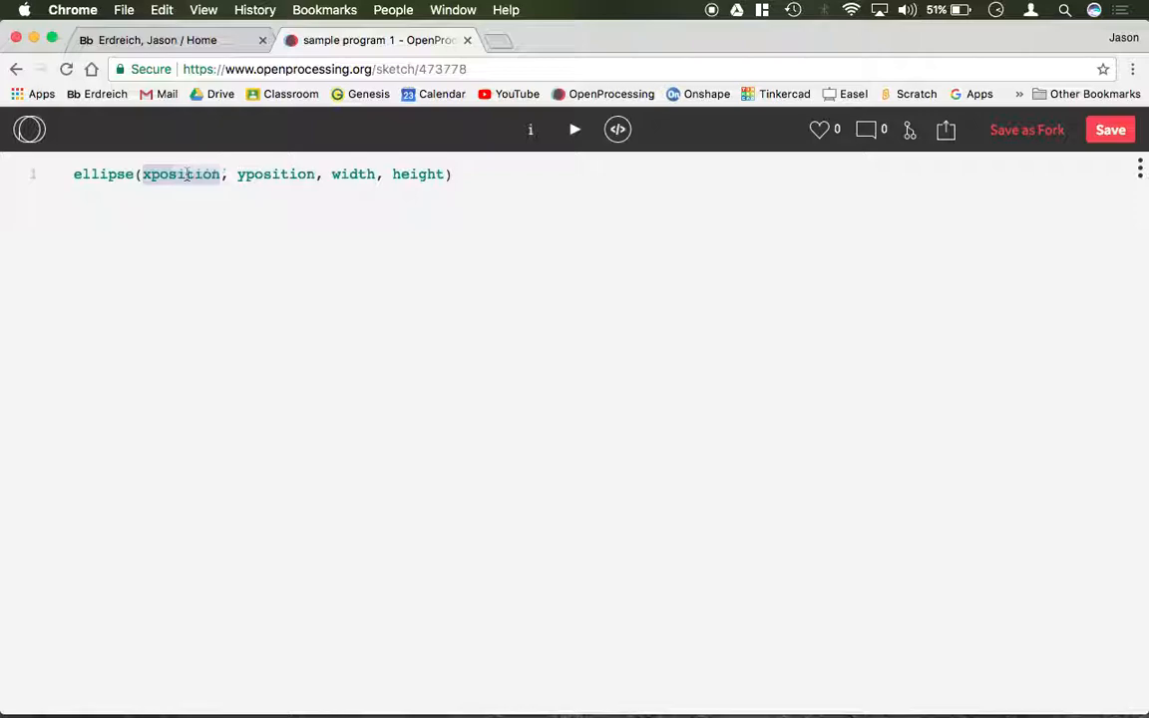
pyautogui.write('500, 500')
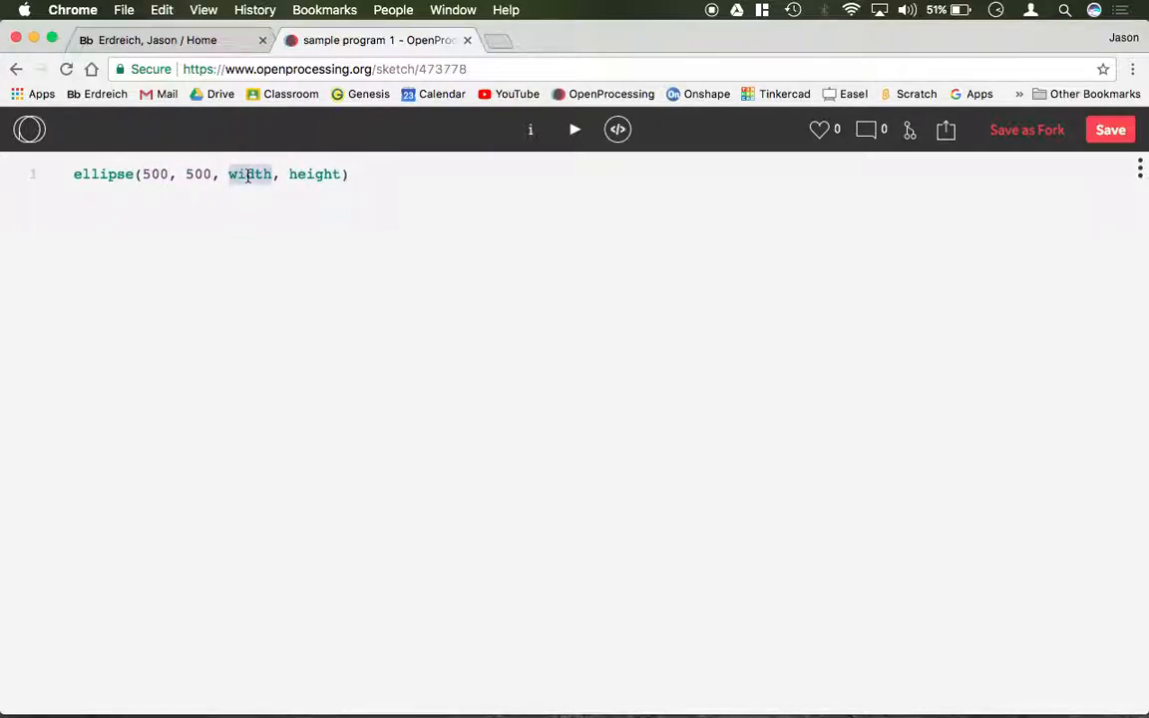
pyautogui.write('10')
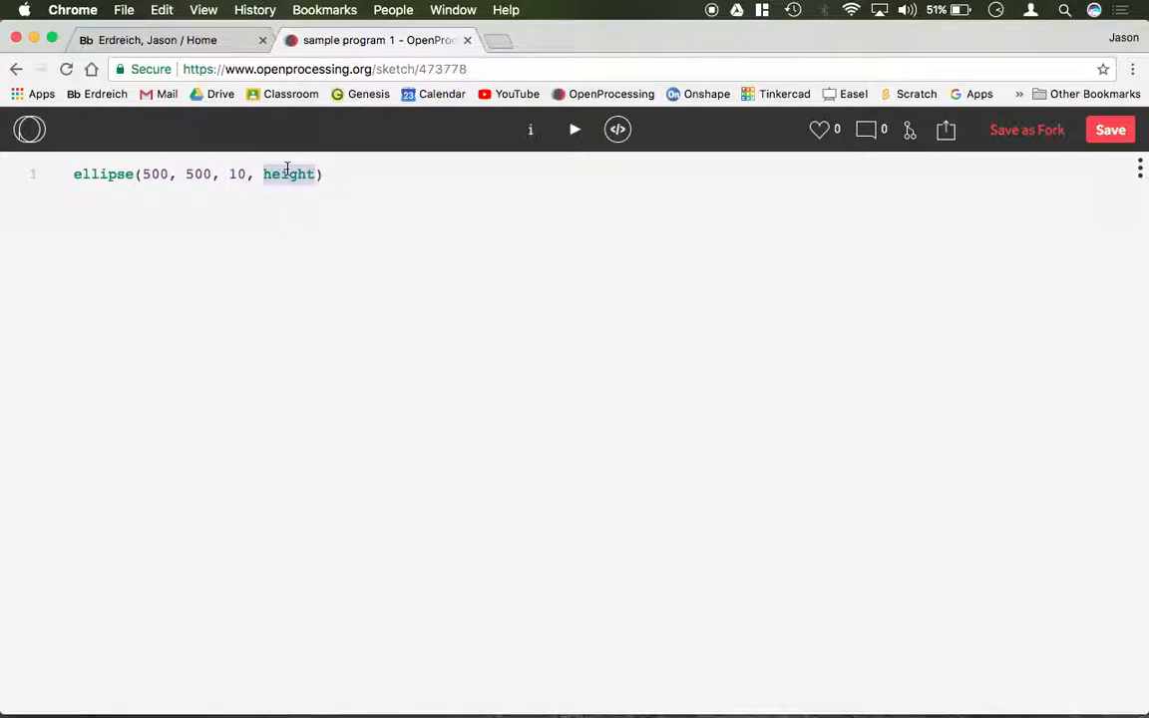
pyautogui.write('10')
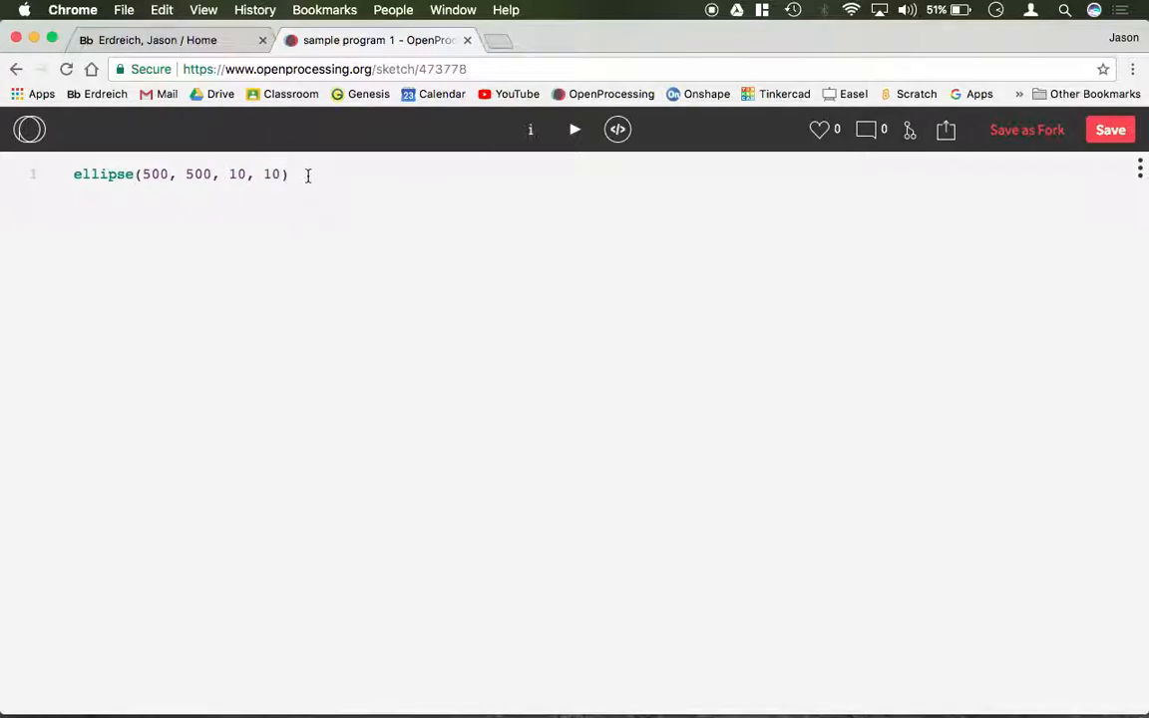
pyautogui.write(';')
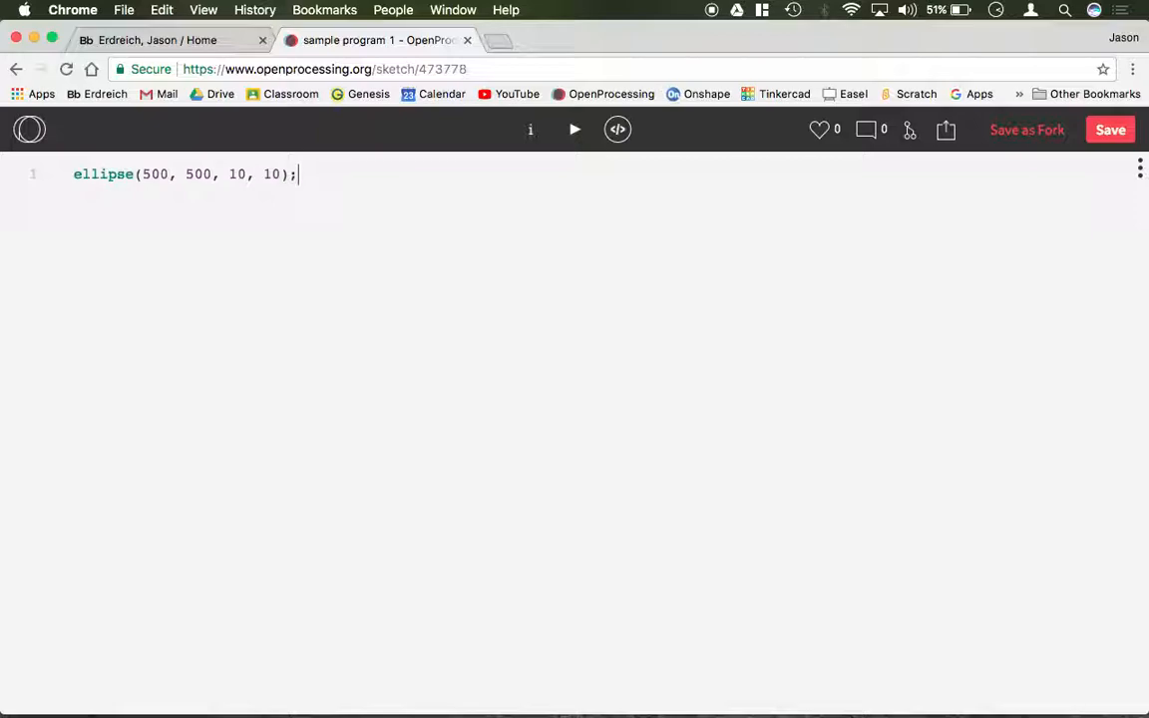
# Add a second line rect(500,200,10,30); and leave empty lines below it.
pyautogui.write('r')
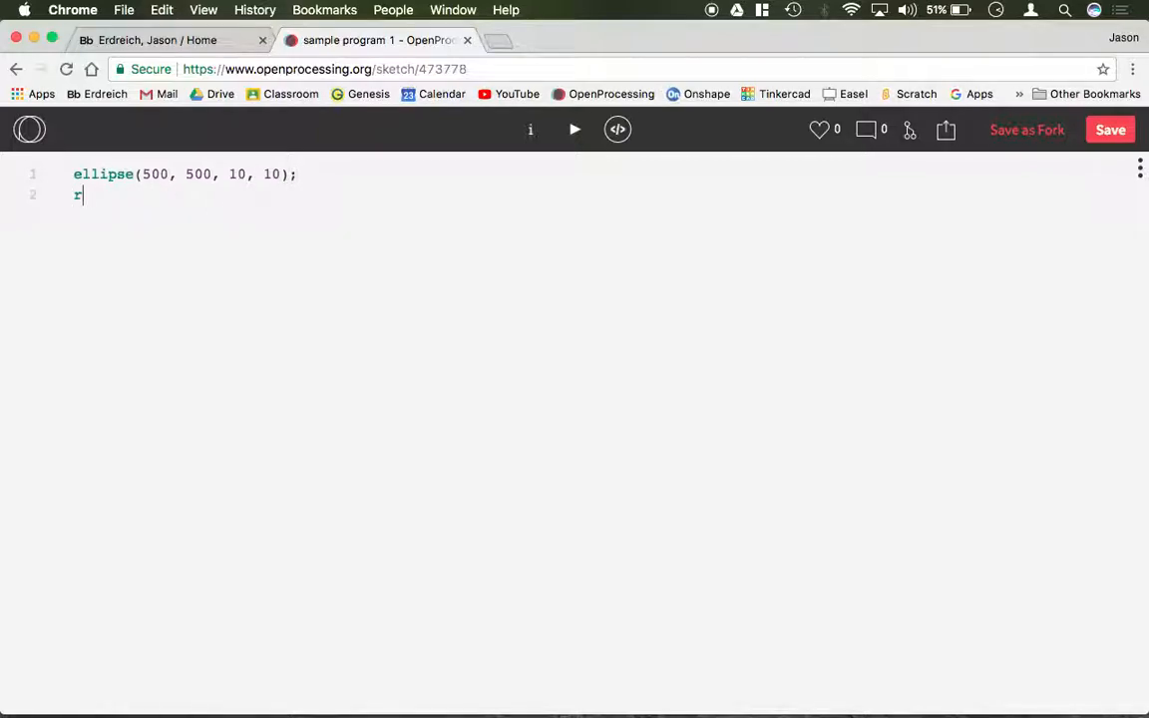
pyautogui.write('ect(')
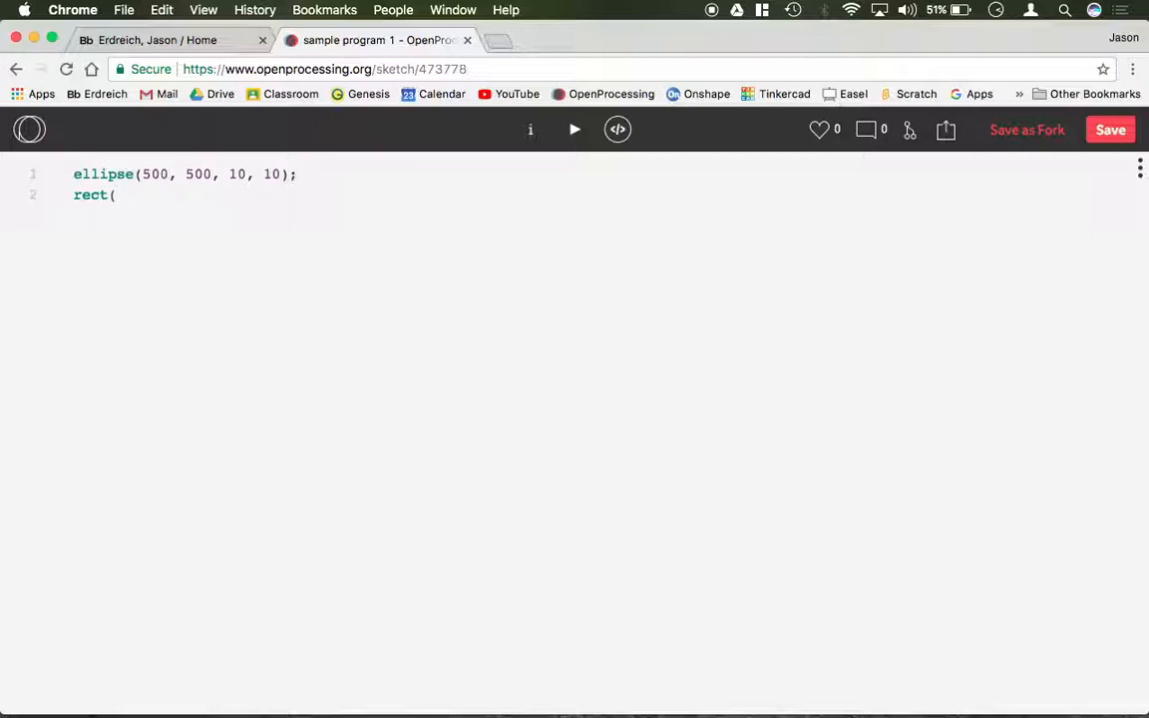
pyautogui.write('500,2')
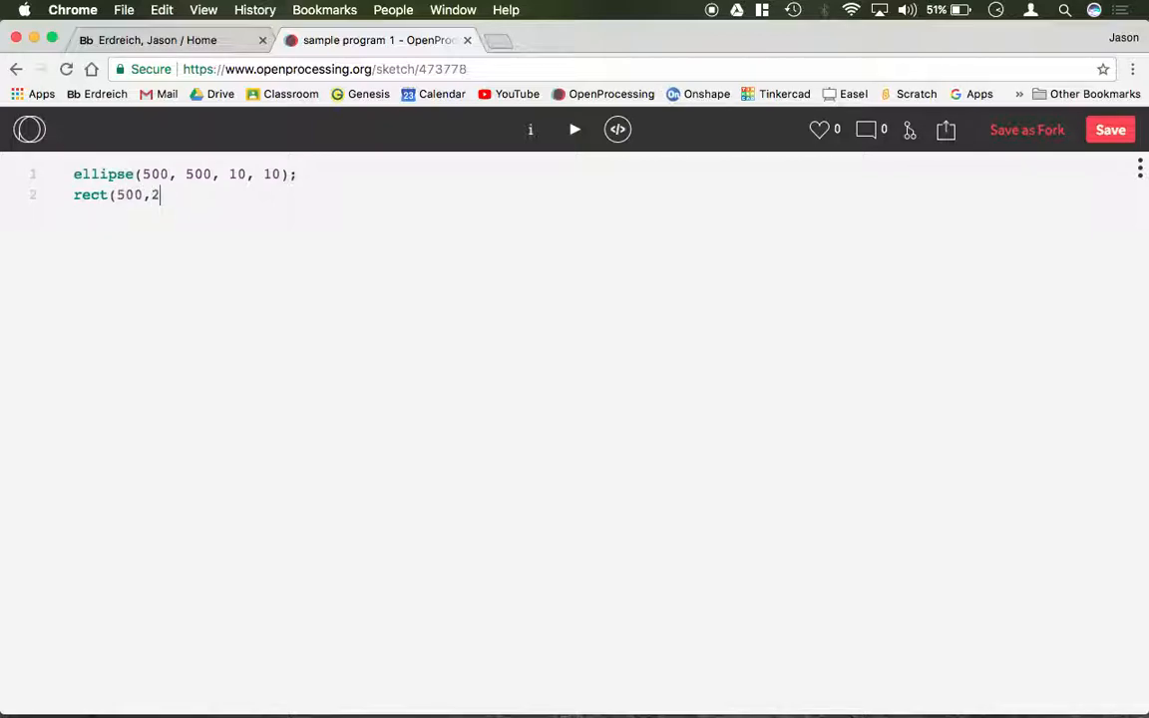
pyautogui.write('00,')
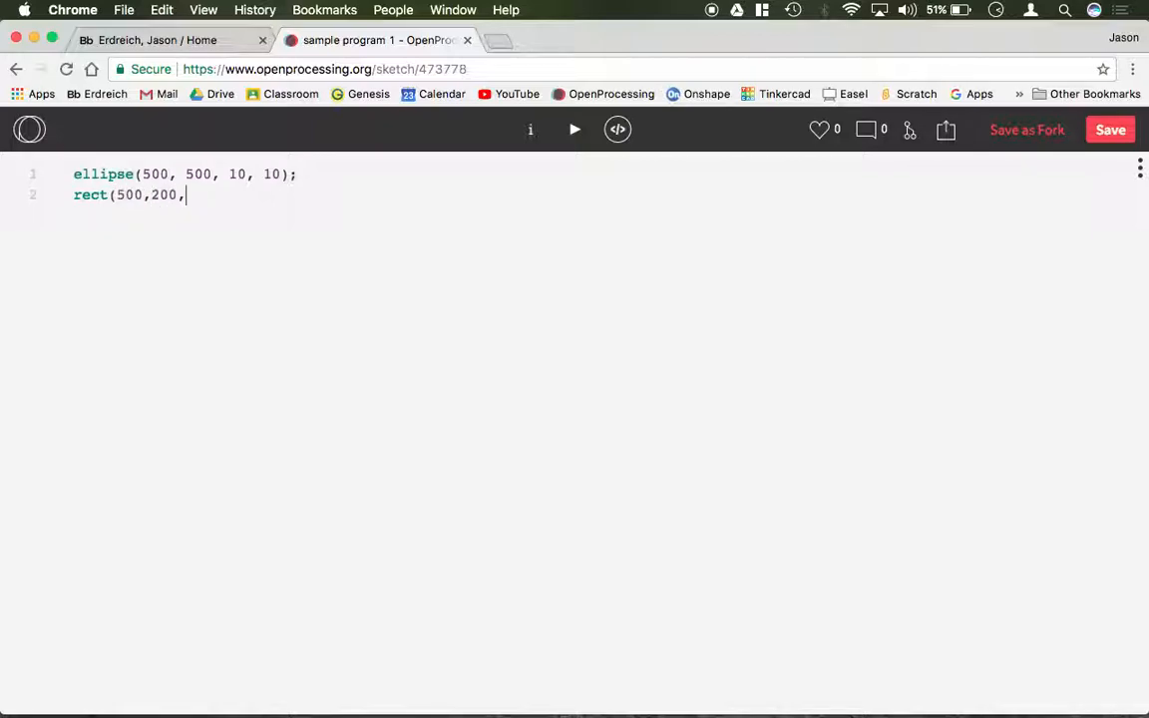
pyautogui.write('10,23')
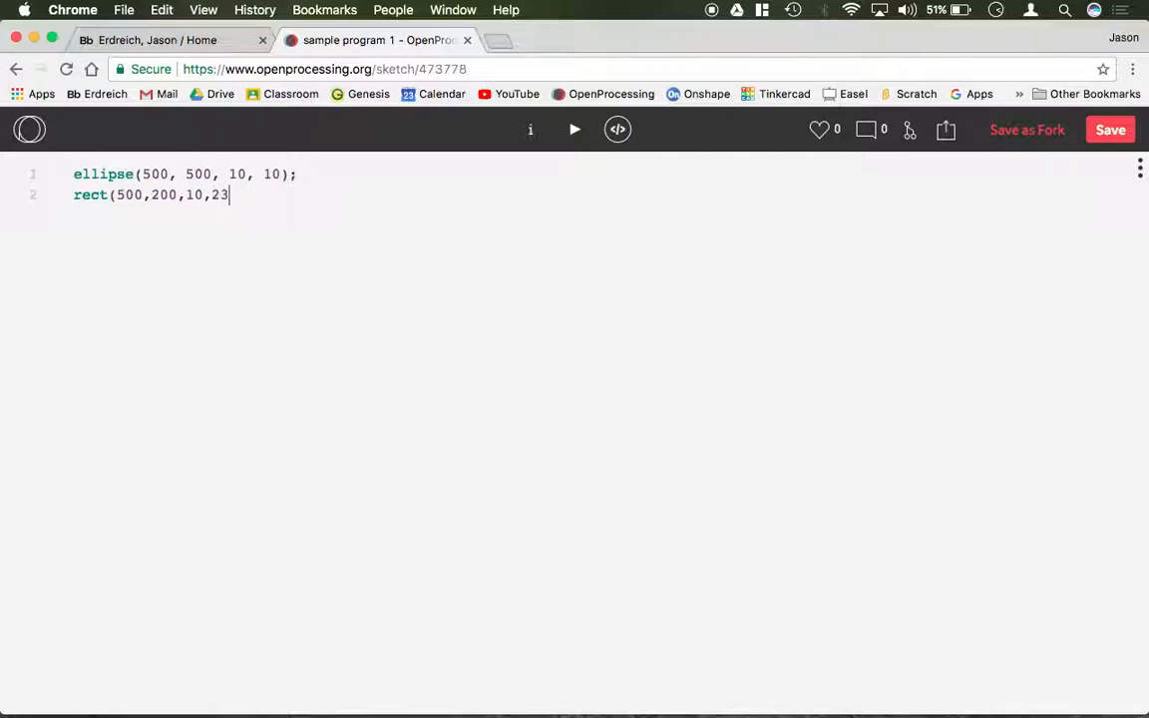
pyautogui.write('0)')
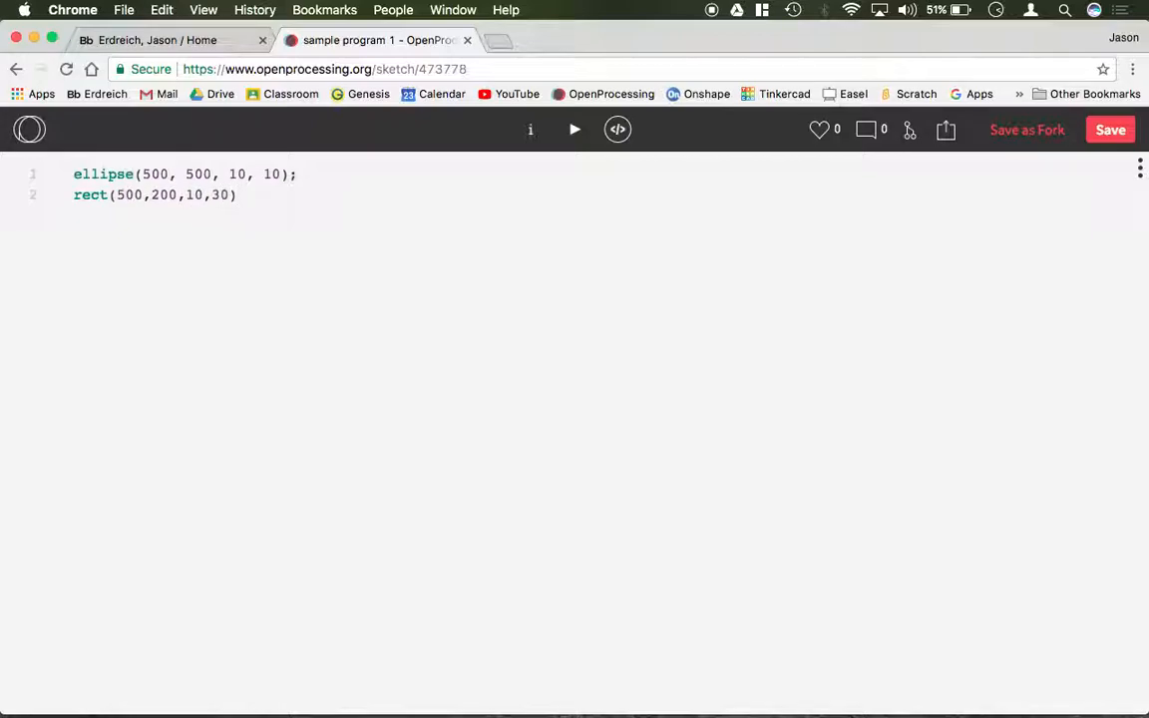
pyautogui.write(';')
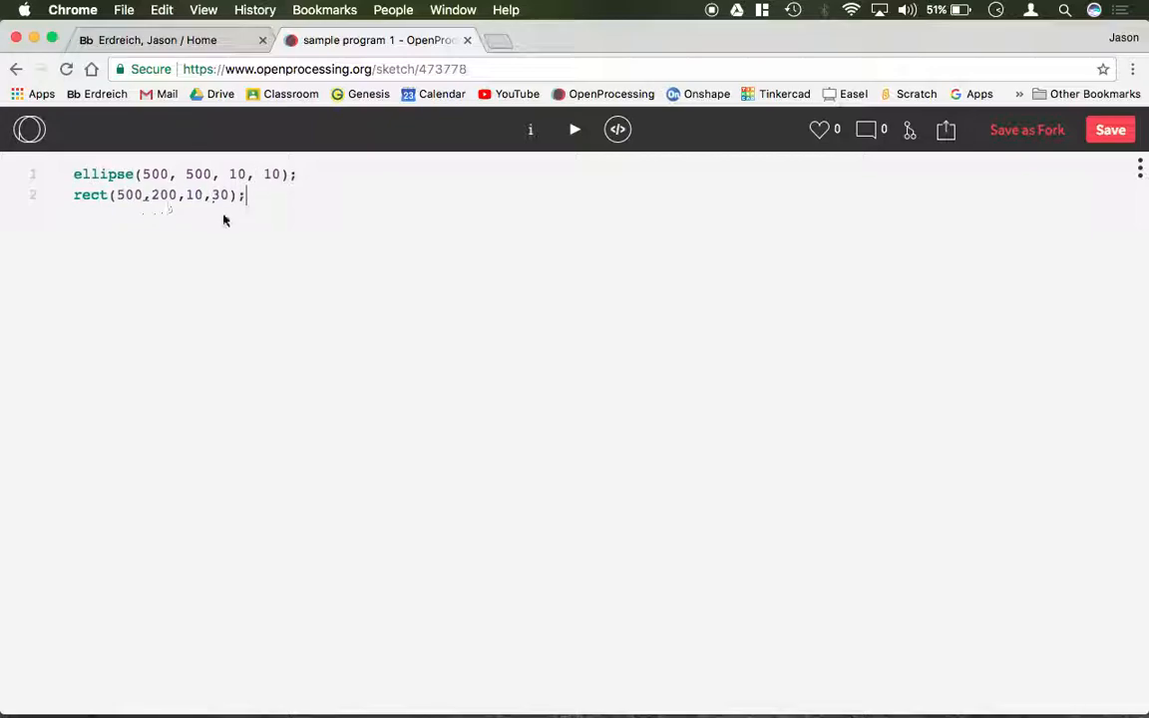
pyautogui.press('enter')
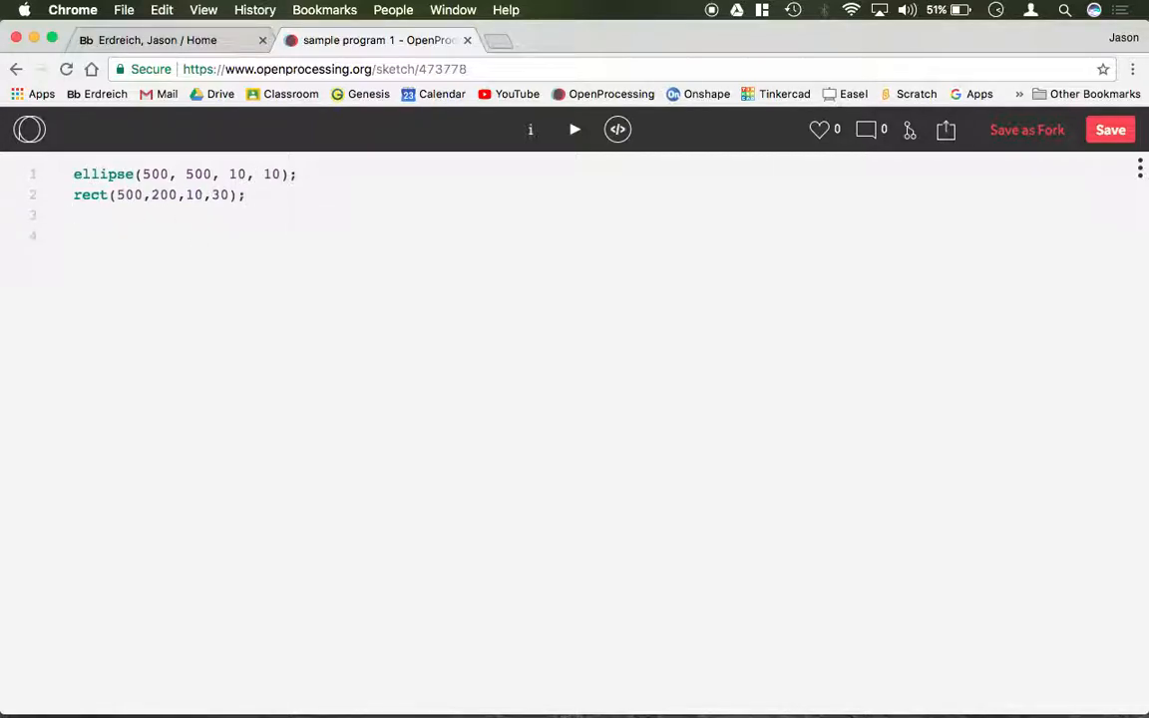
# Enclose the ellipse and rect calls in a function setup(){ } block.
pyautogui.write('function')
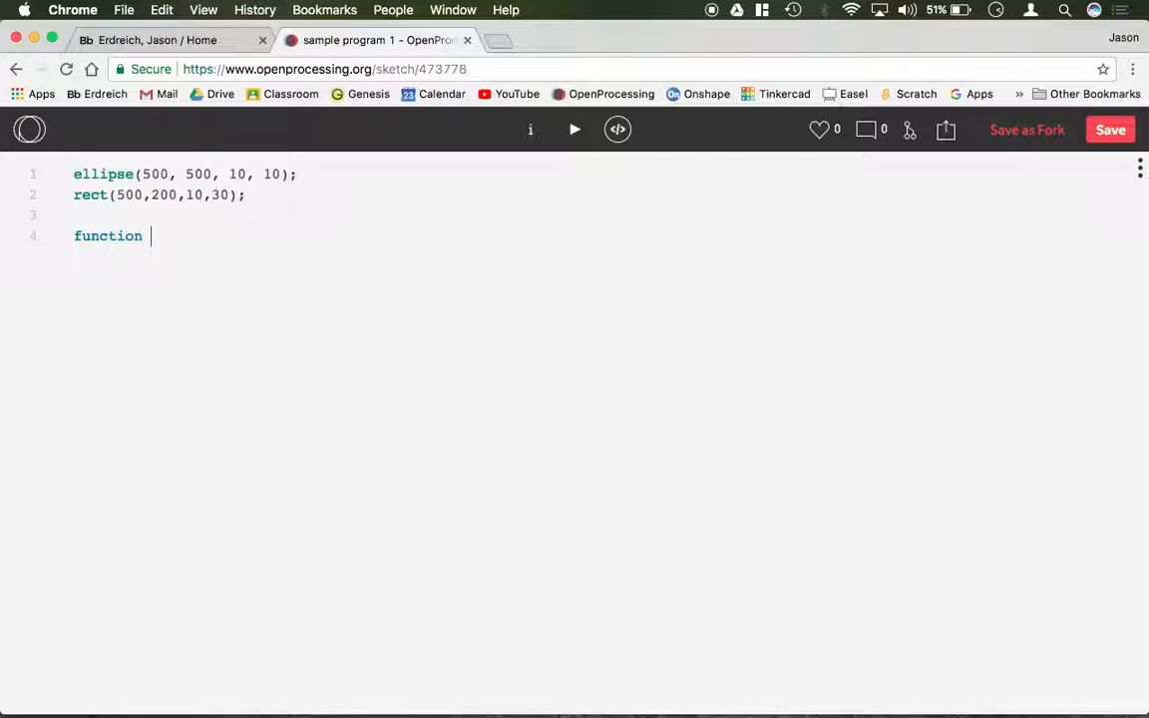
pyautogui.write('set')
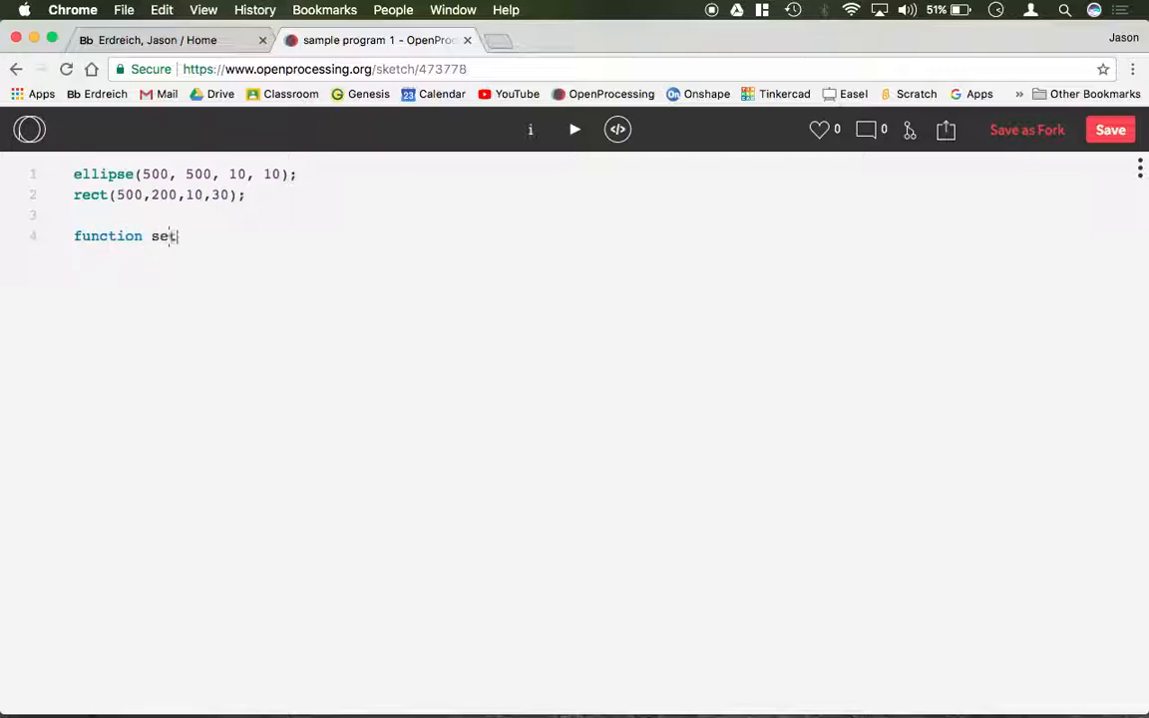
pyautogui.write('up()')
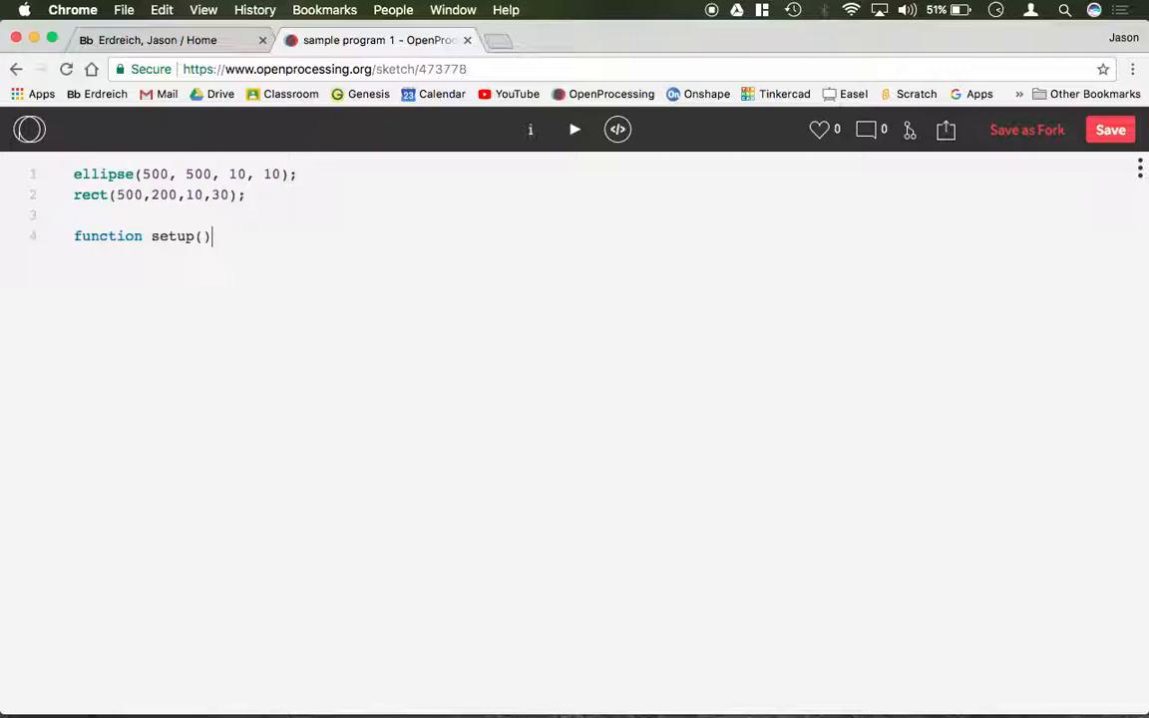
pyautogui.write('{')
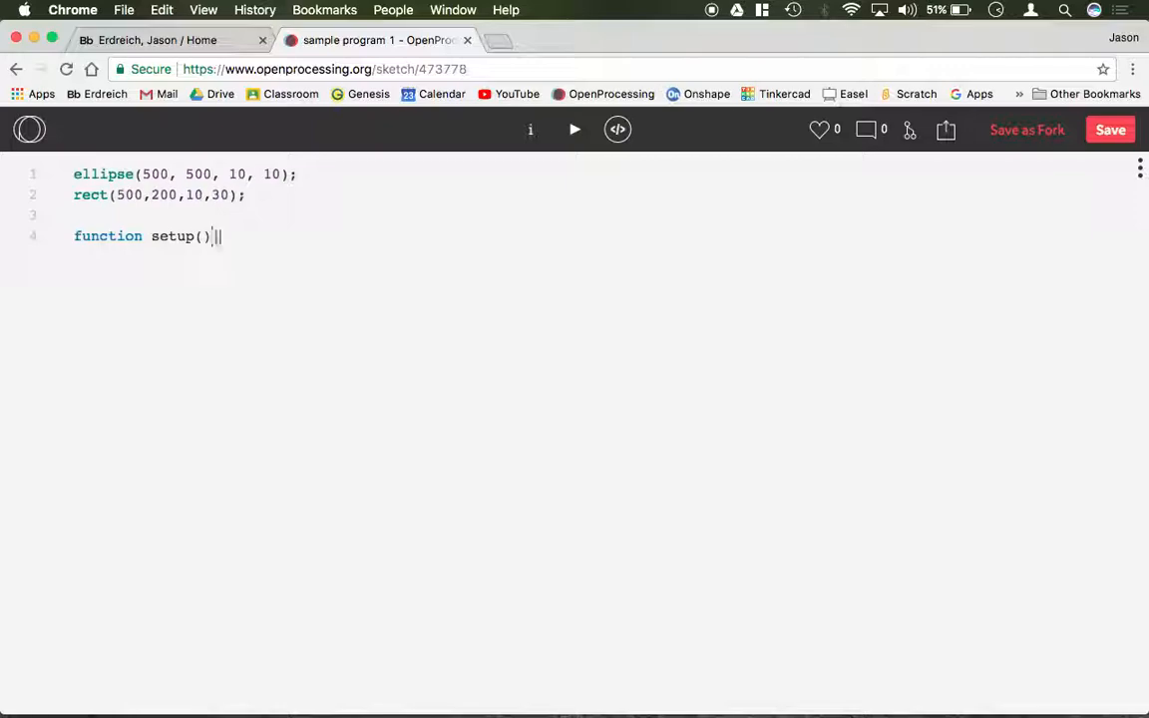
pyautogui.write('{')
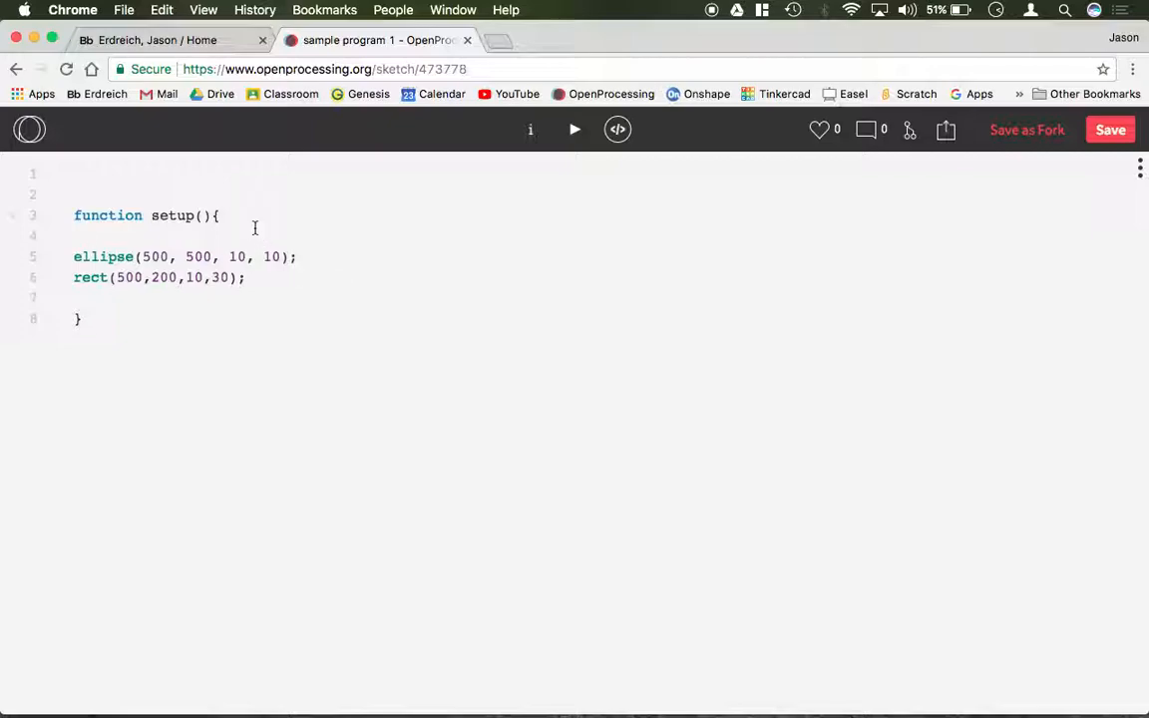
pyautogui.moveTo(224, 216)
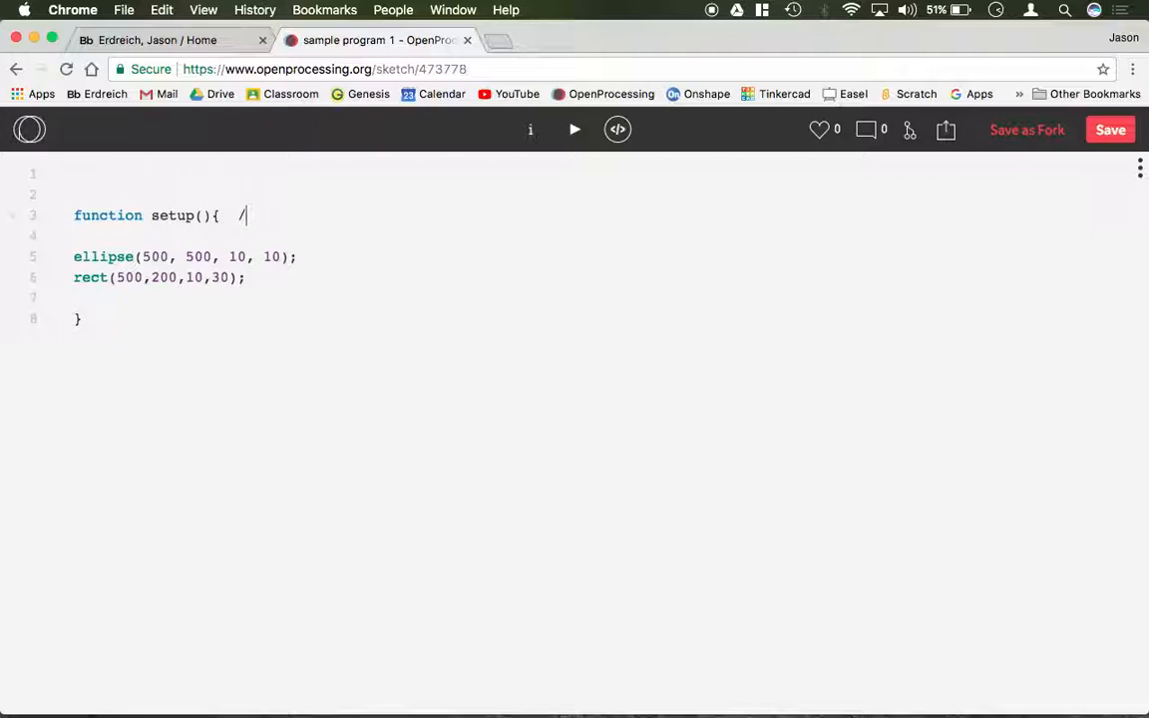
# Add //open setup here and //close setup here comments at the braces, then select the drawing calls.
pyautogui.write('/')
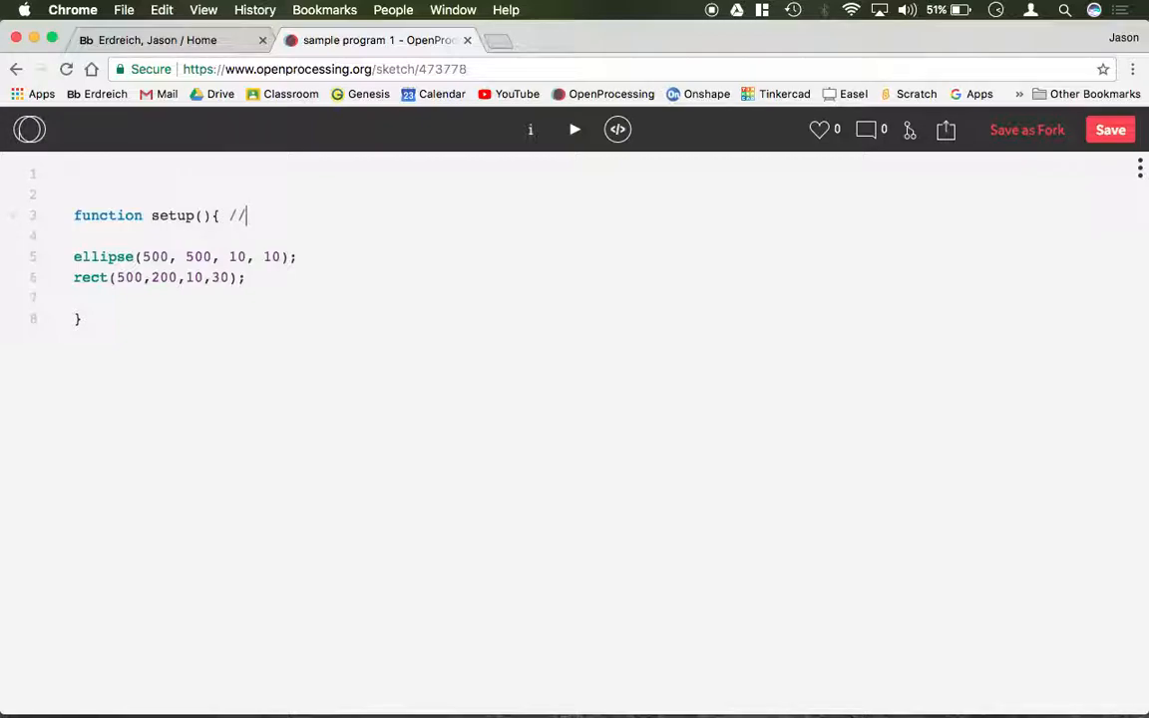
pyautogui.write('open setup here')
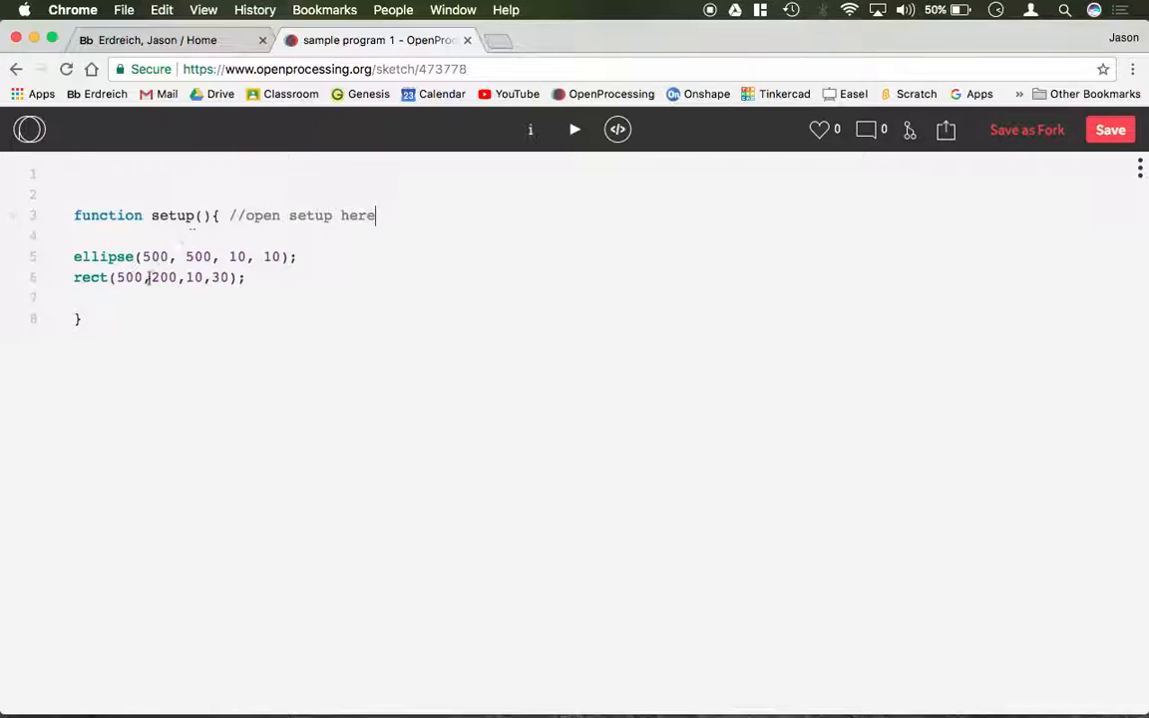
pyautogui.write('//close')
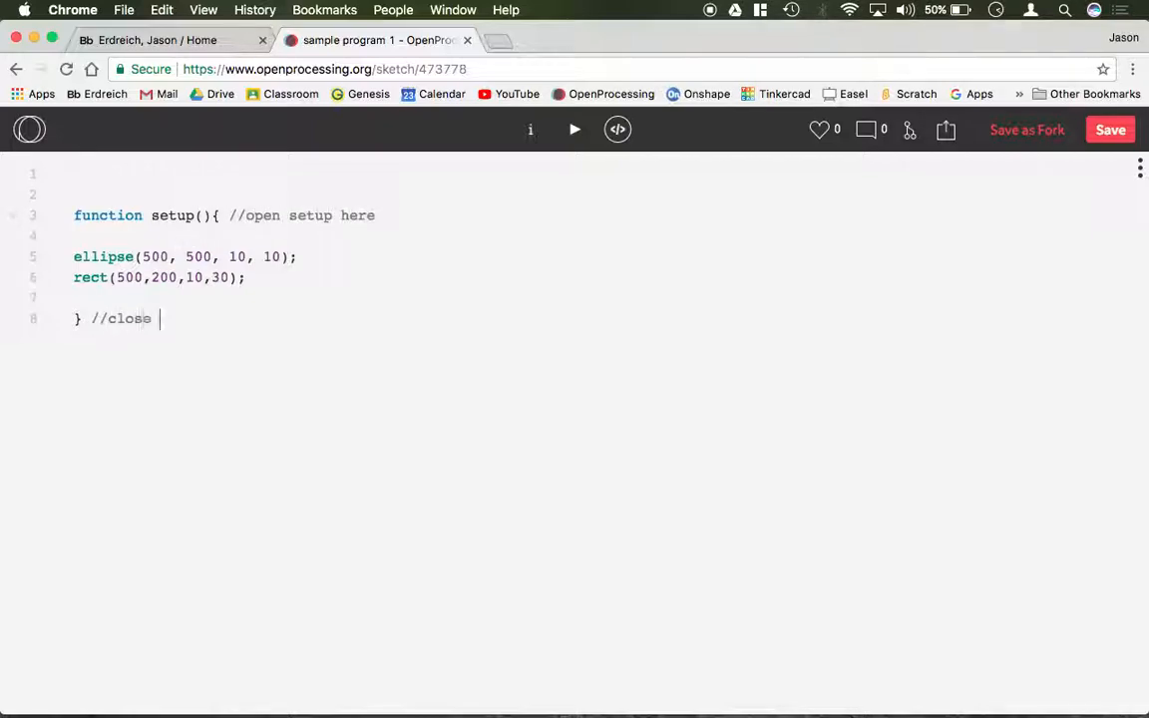
pyautogui.write('setup here')
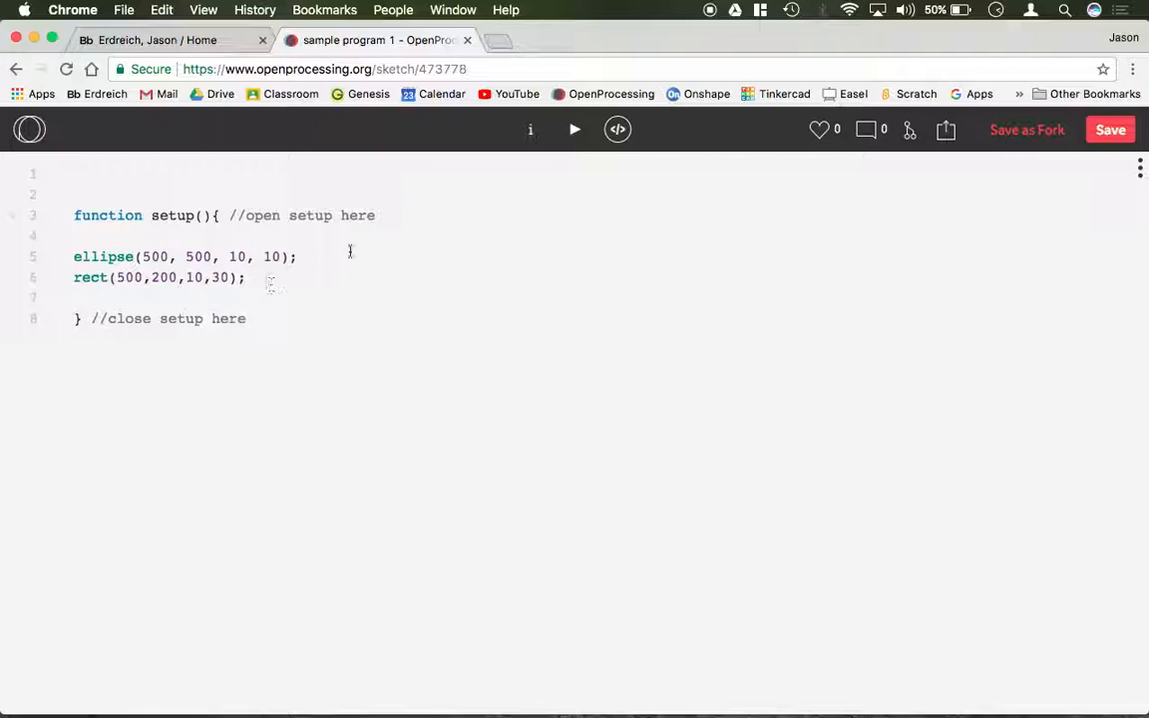
pyautogui.moveTo(228, 216); pyautogui.dragTo(375, 215)
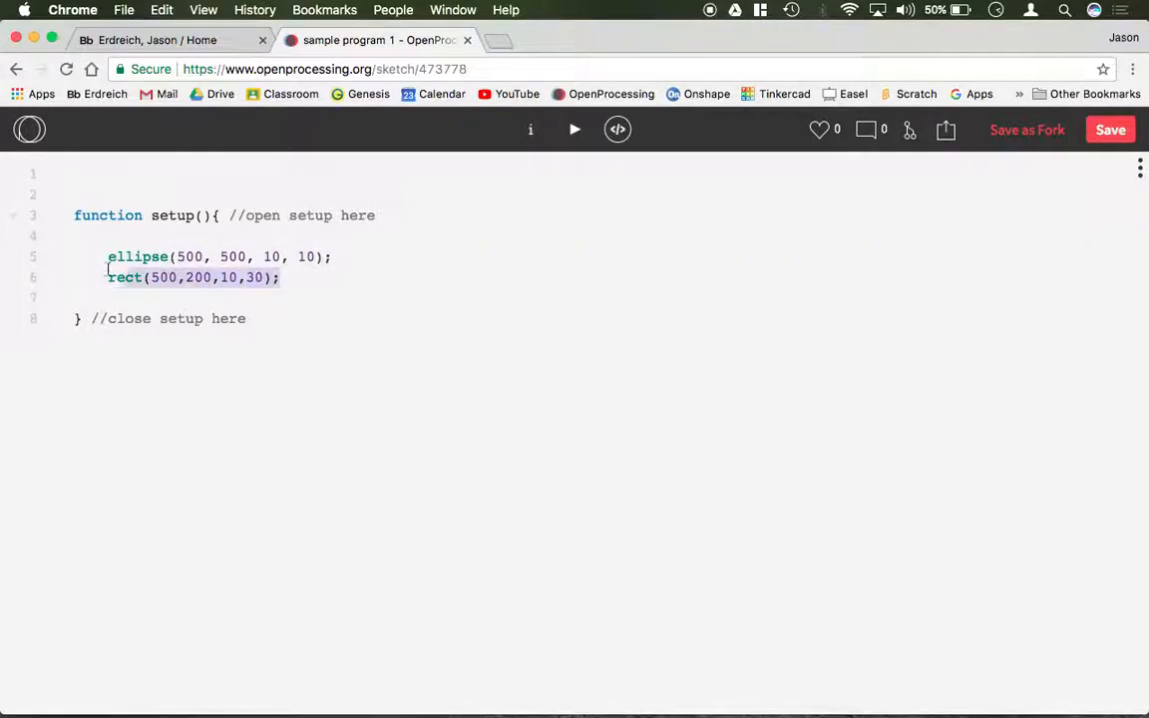
# Write create canvas(500,500); inside setup in place of the ellipse and rect calls.
pyautogui.write('cree')
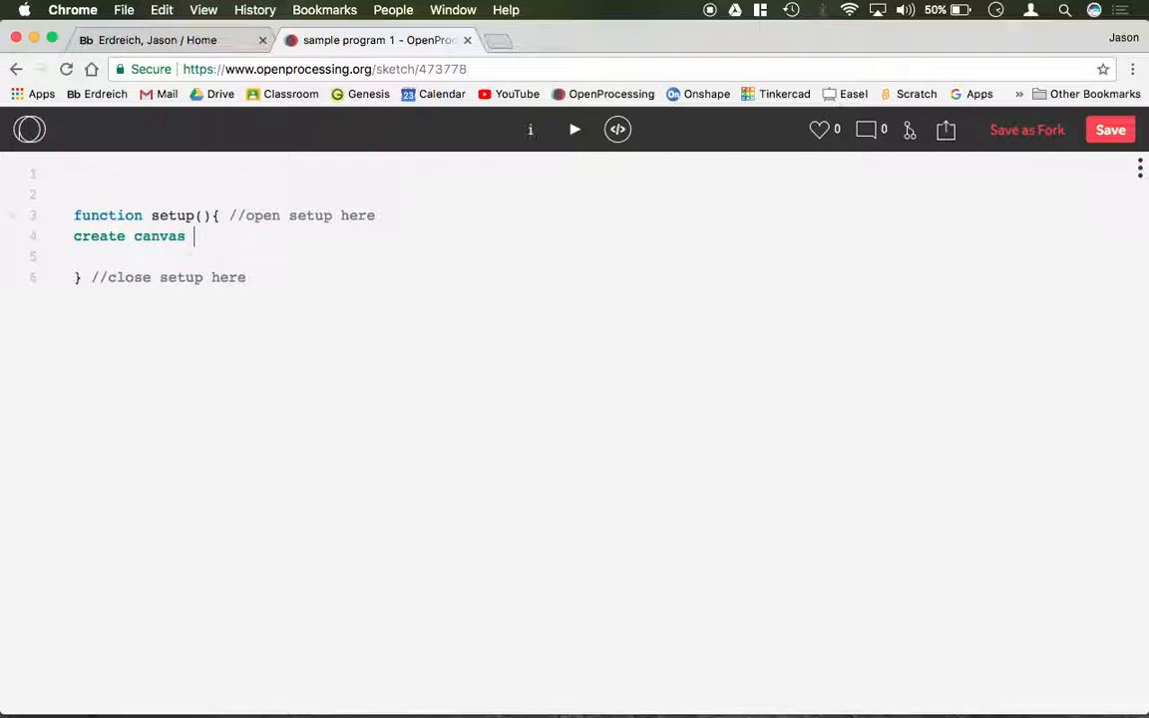
pyautogui.write('(')
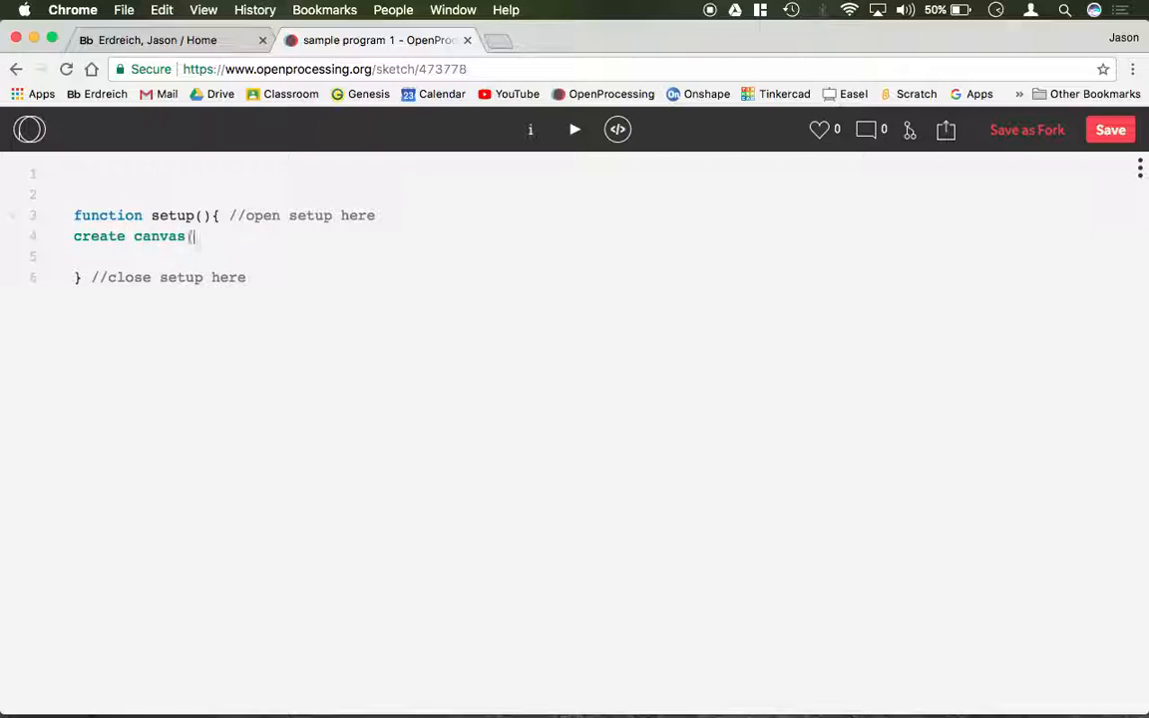
pyautogui.write('500,500')
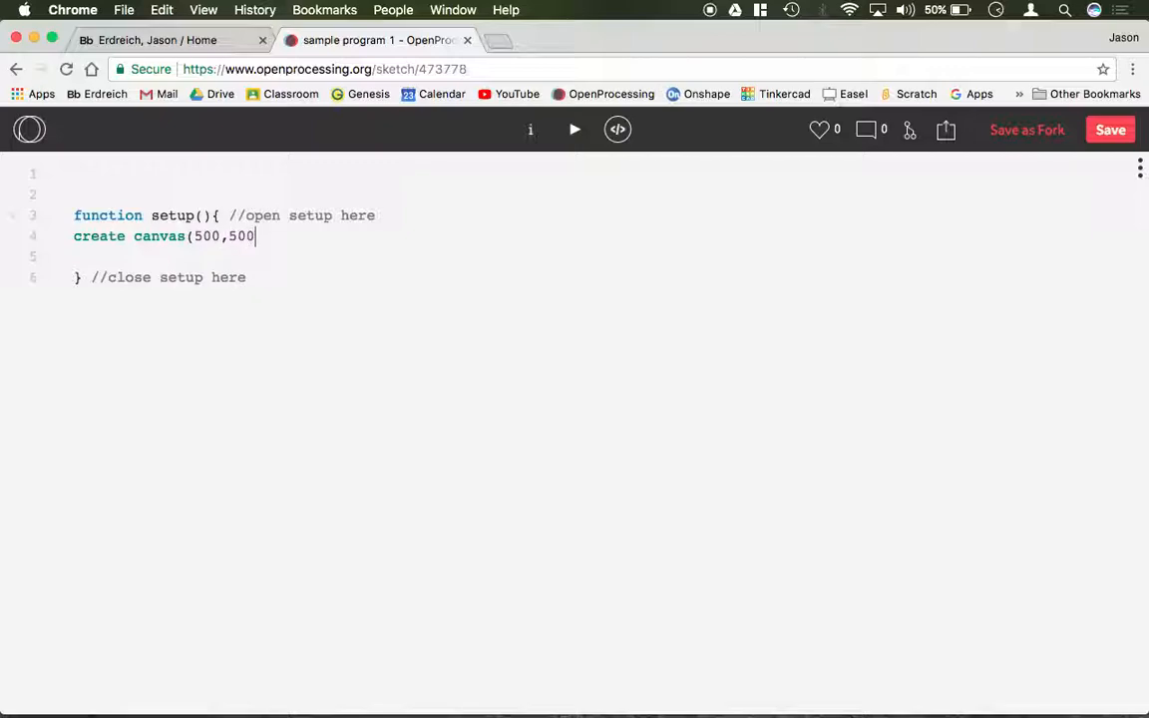
pyautogui.write(');')
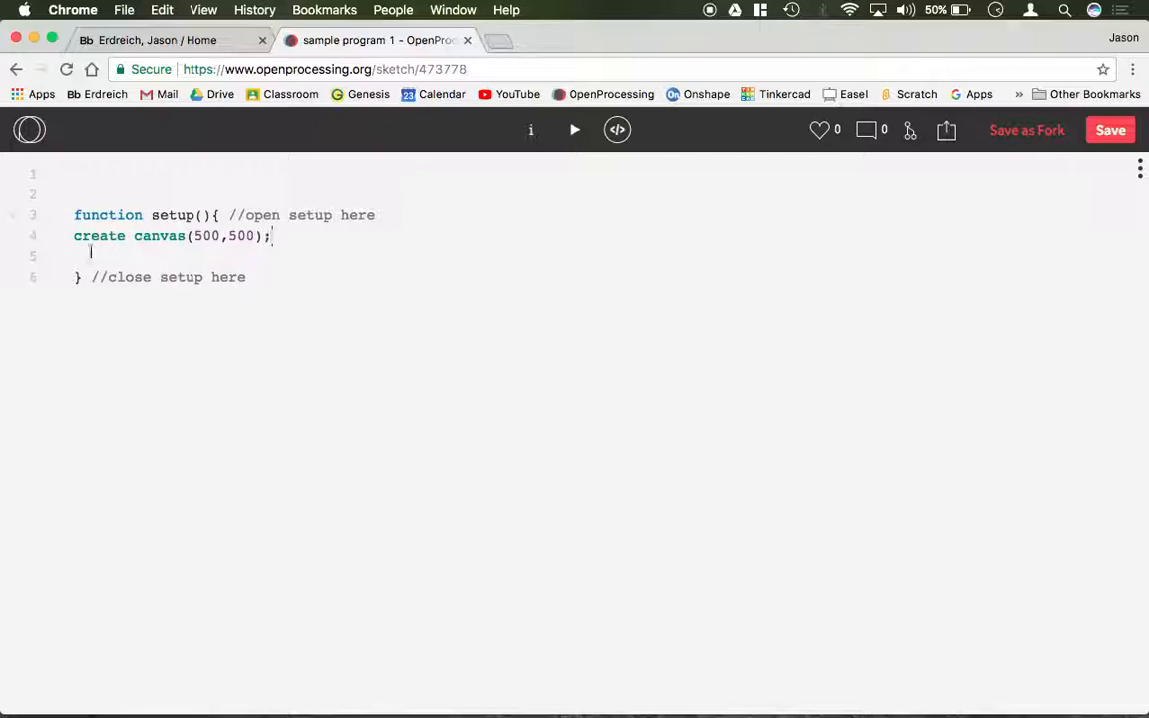